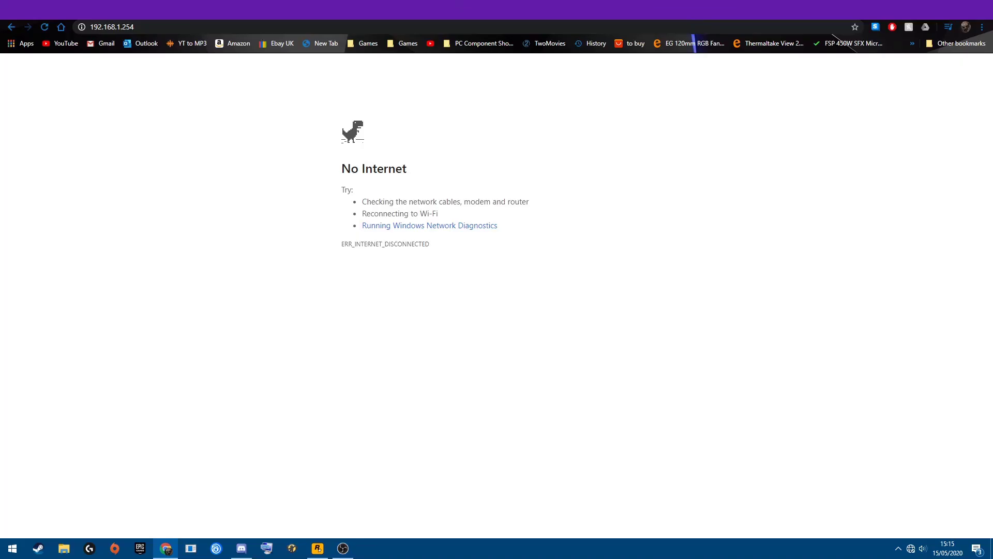
Step: Join the PLUSNET-OLD Wi-Fi network using its security key
click(910, 547)
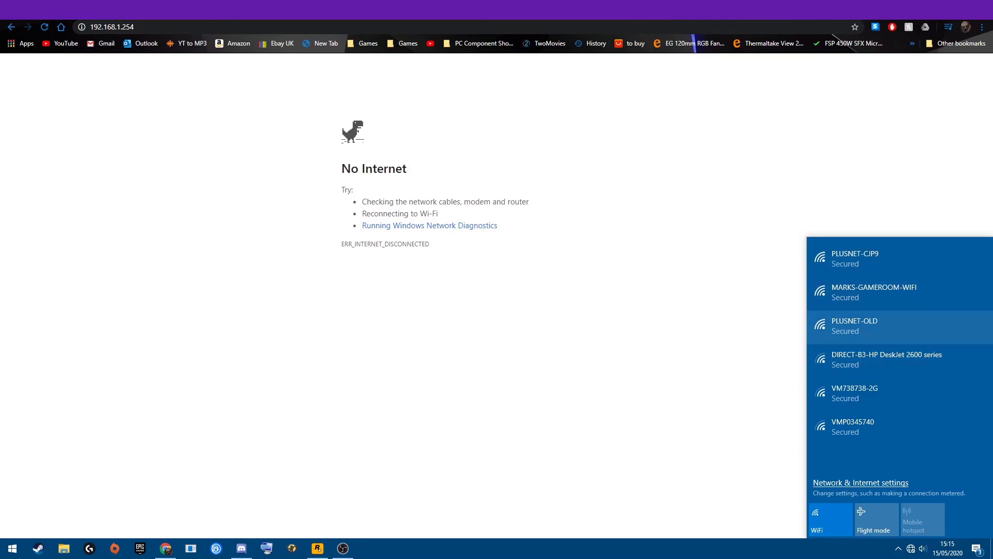
click(855, 325)
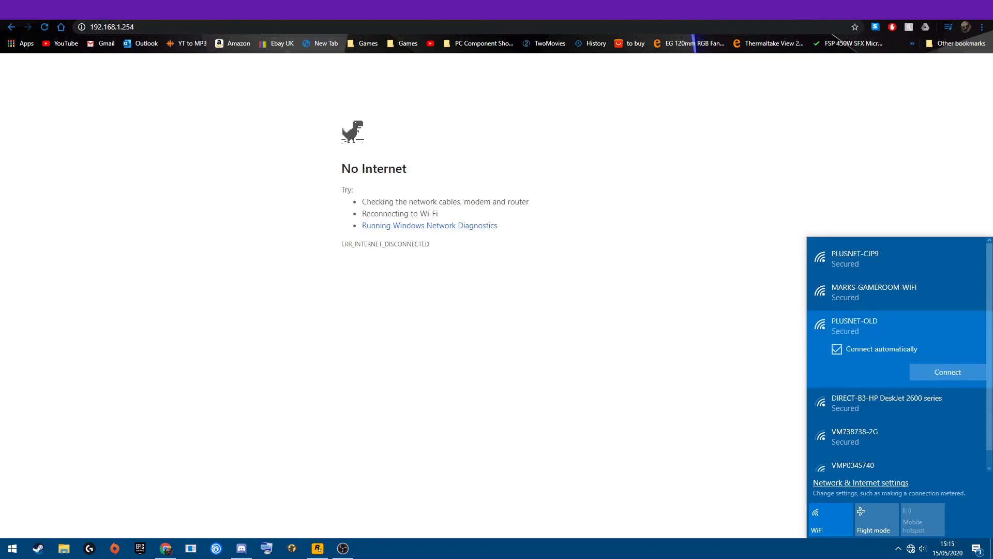
click(947, 372)
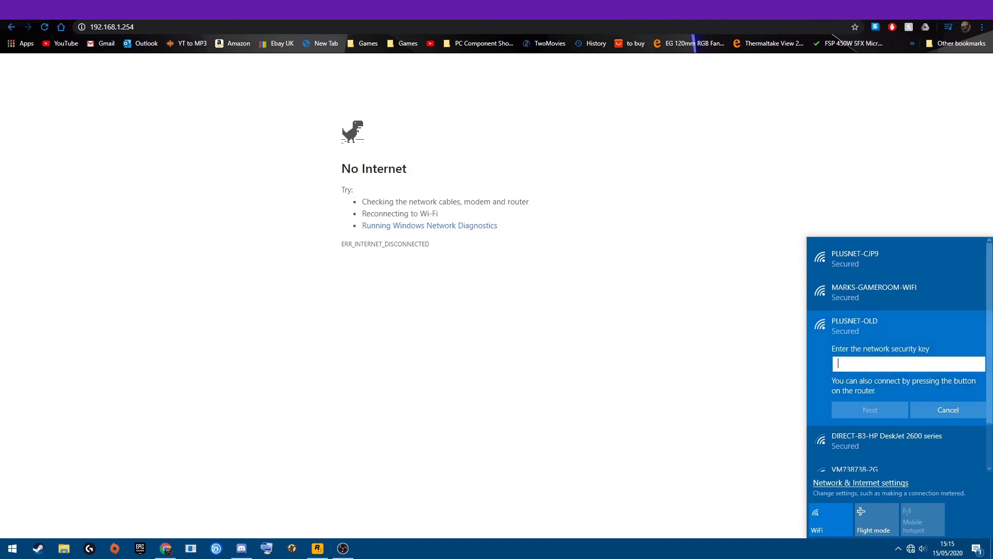
text(••)
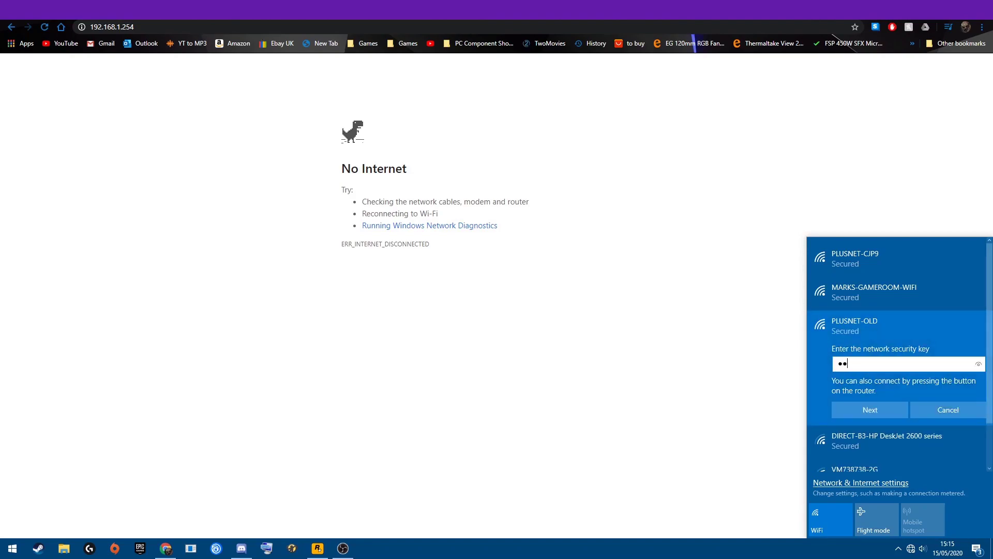
text(password)
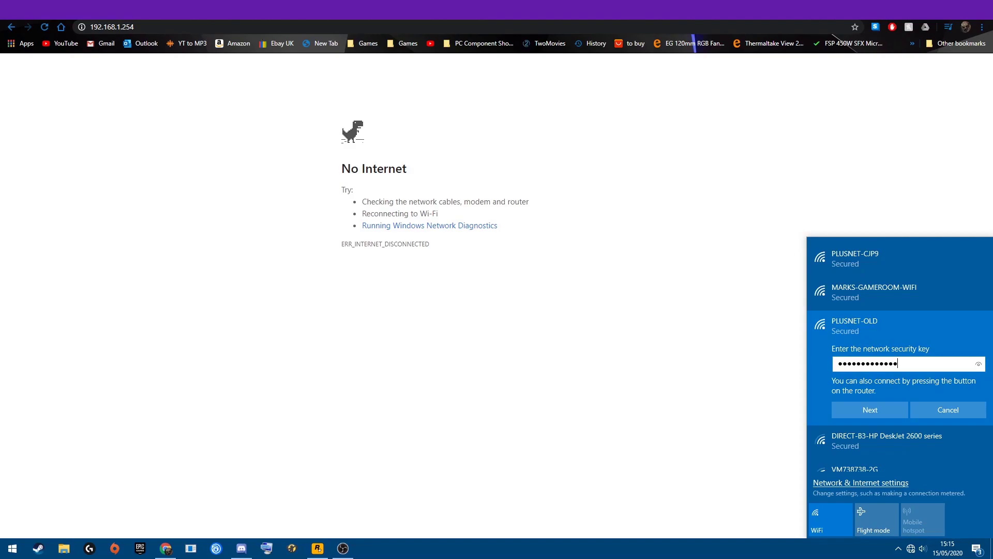
click(869, 410)
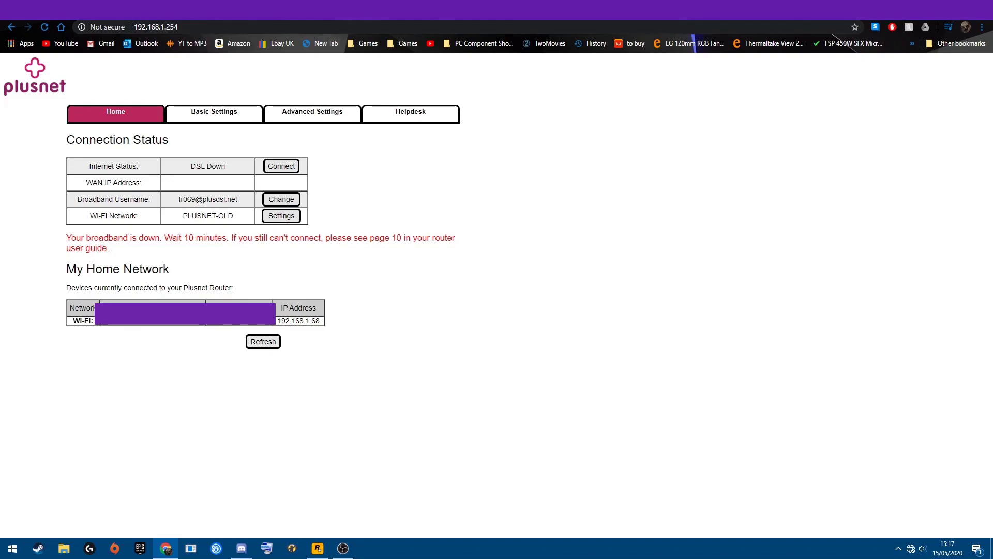
Step: Open the router's Advanced Settings tab from the home page
click(312, 111)
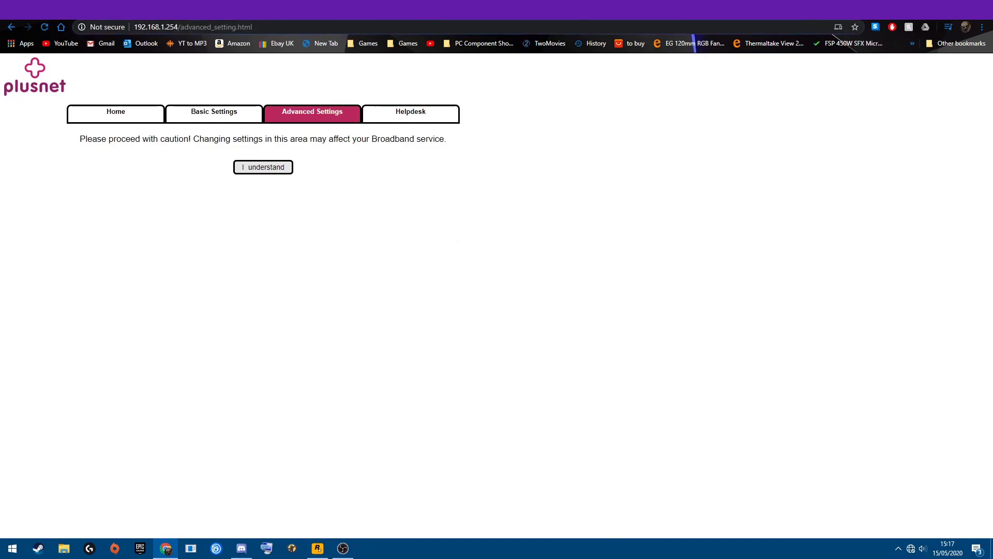
Step: Acknowledge the caution warning and open Advanced Setup > LAN
double_click(205, 26)
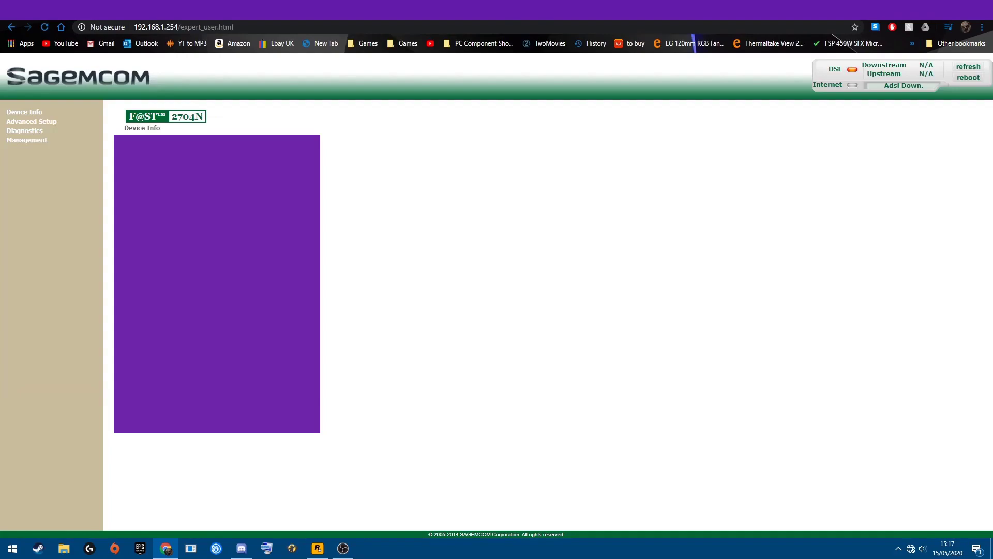
click(31, 121)
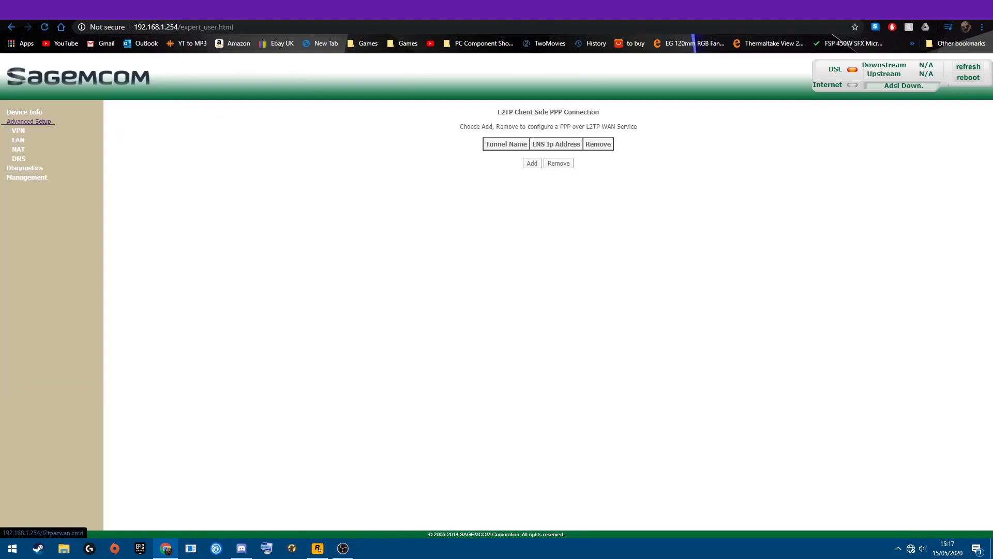
click(18, 140)
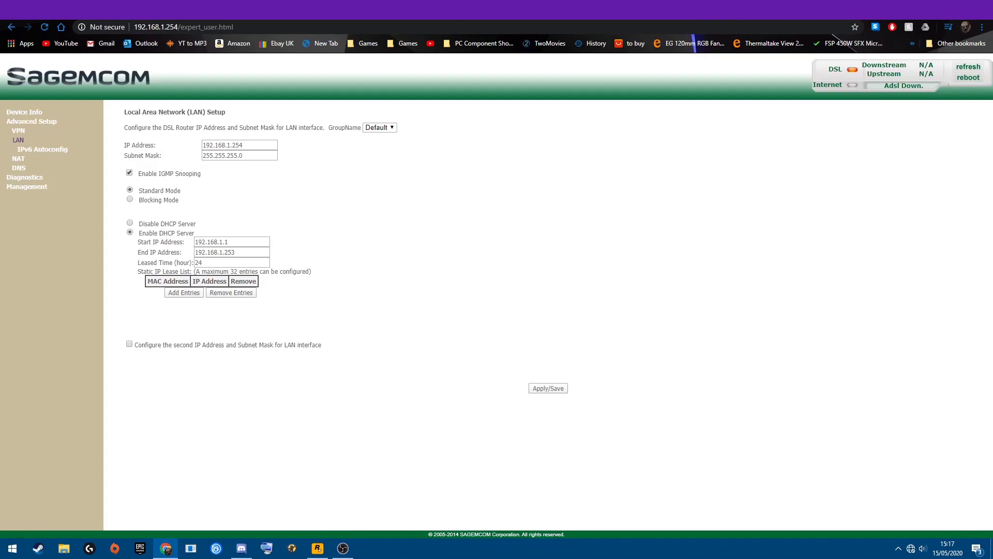
Step: Replace LAN IP address 192.168.1.254 with 192.168.1.4 and apply/save
double_click(235, 145)
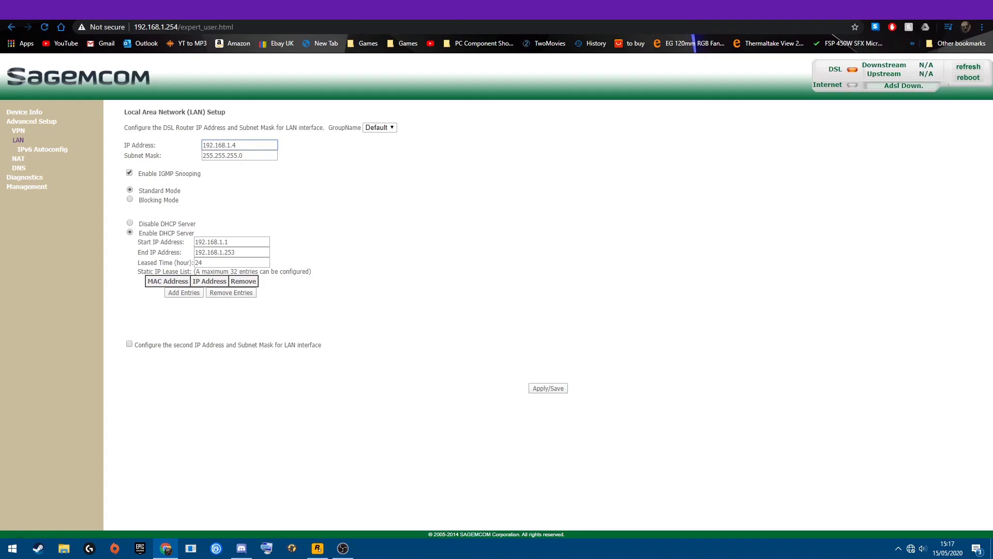
click(239, 144)
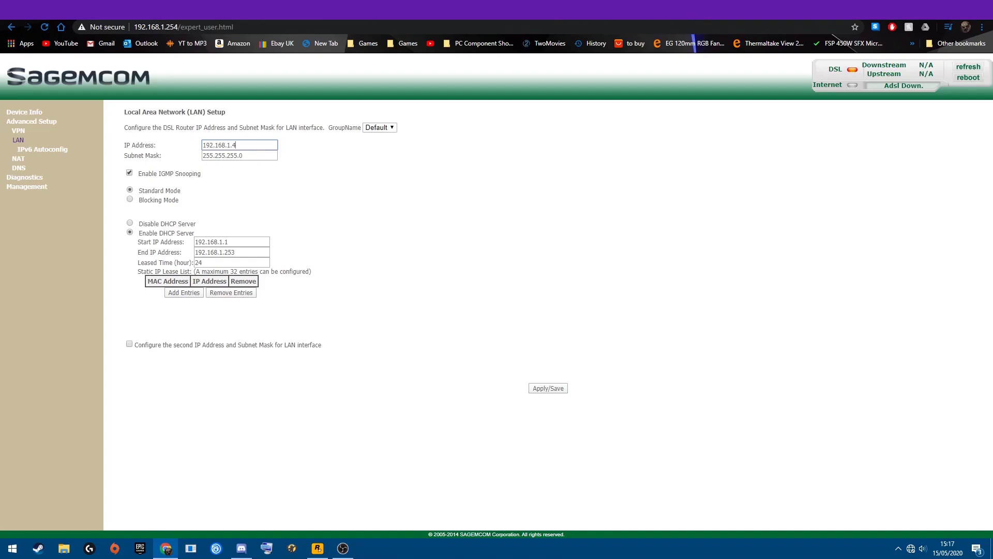
click(130, 223)
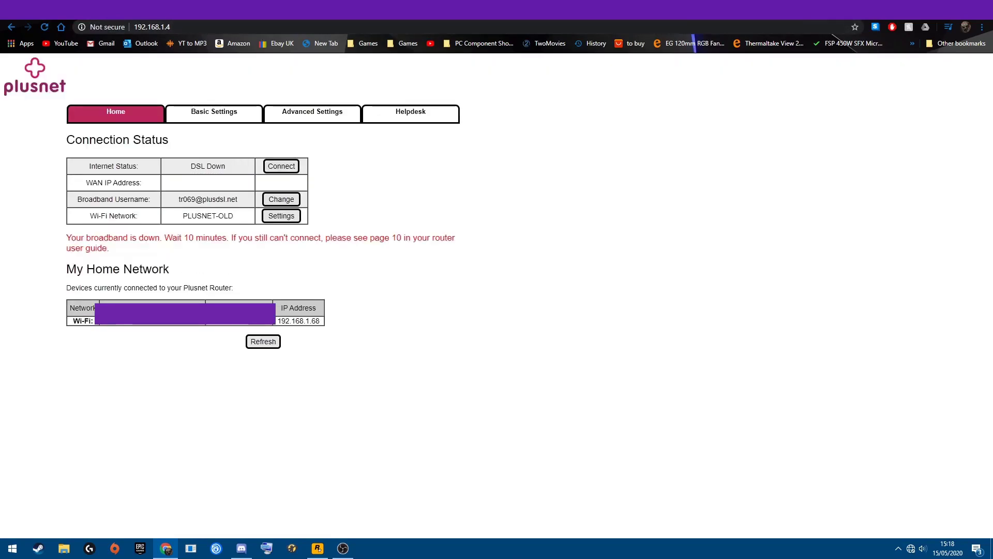
mouse_move(190, 43)
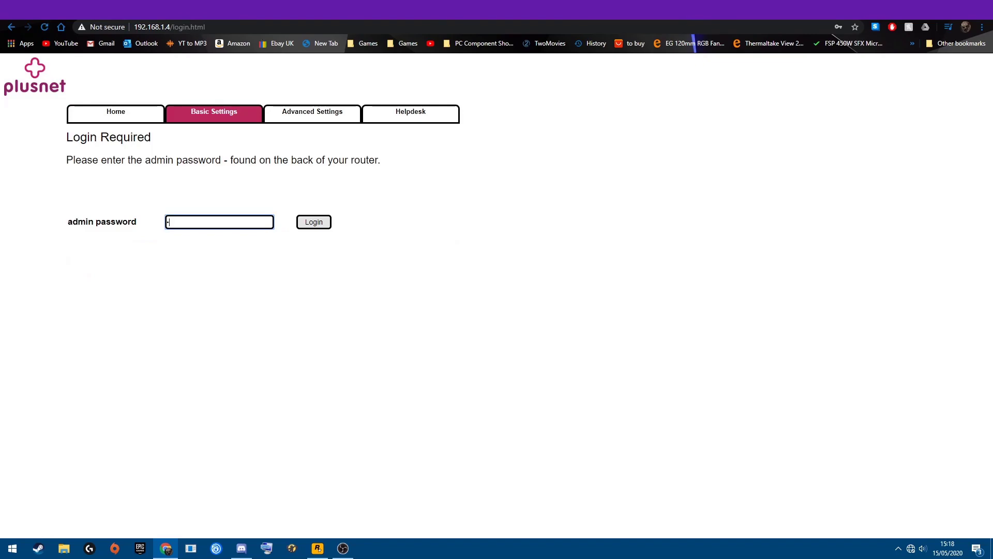
Step: Log in to the router at 192.168.1.4 with the admin password
text(••••)
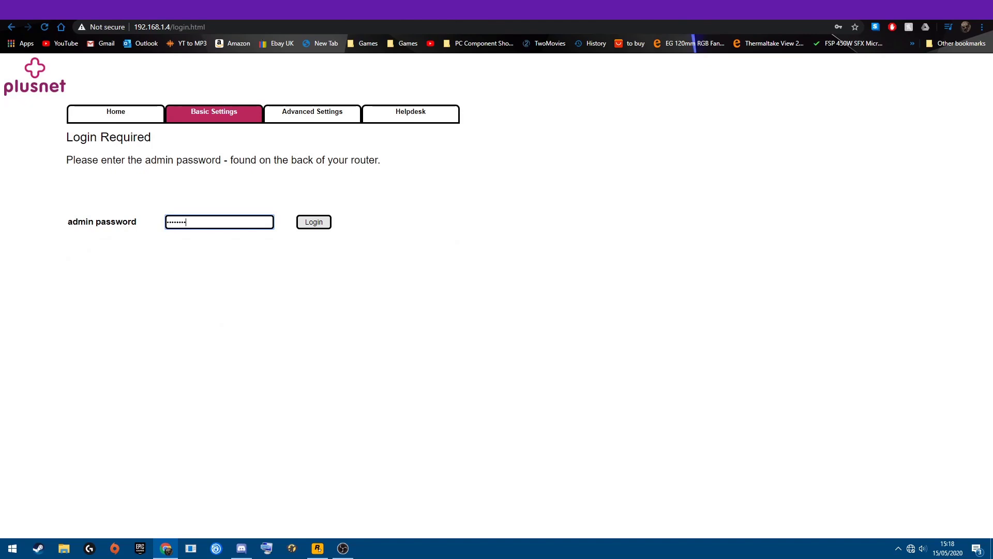
click(313, 222)
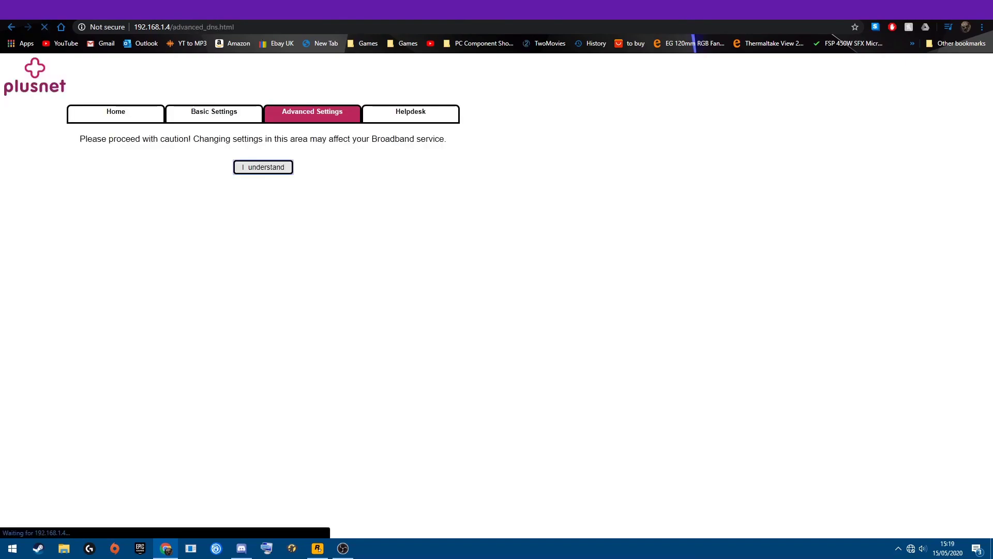
Step: In Basic Settings > Wi-Fi, set the SSID to MARKS-GAMEROOM-WIFI and apply
click(262, 166)
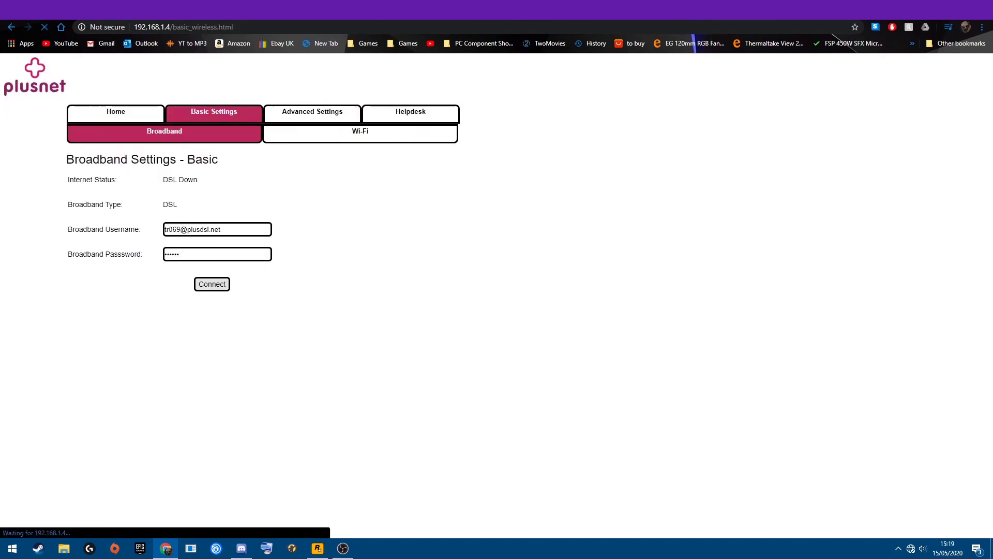
click(360, 131)
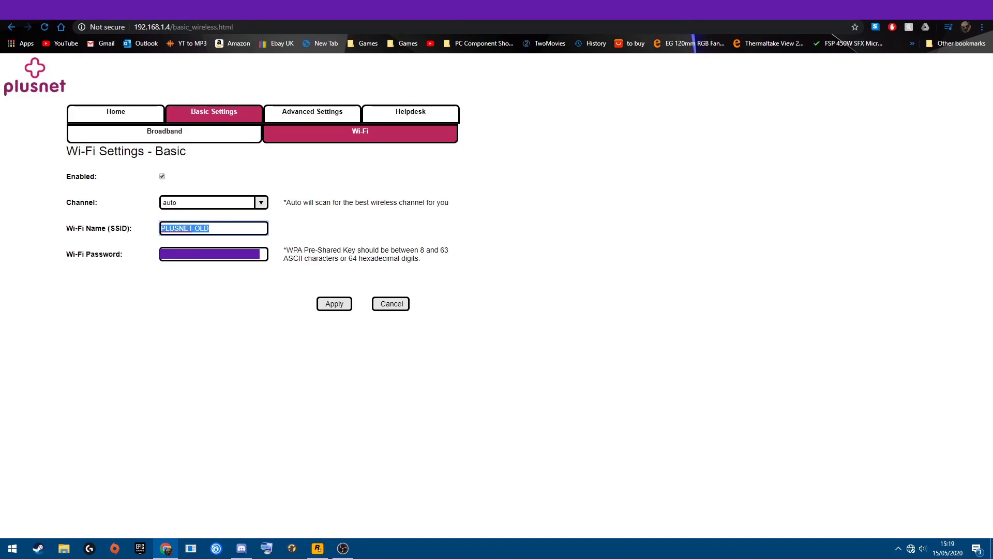
text(MARKS)
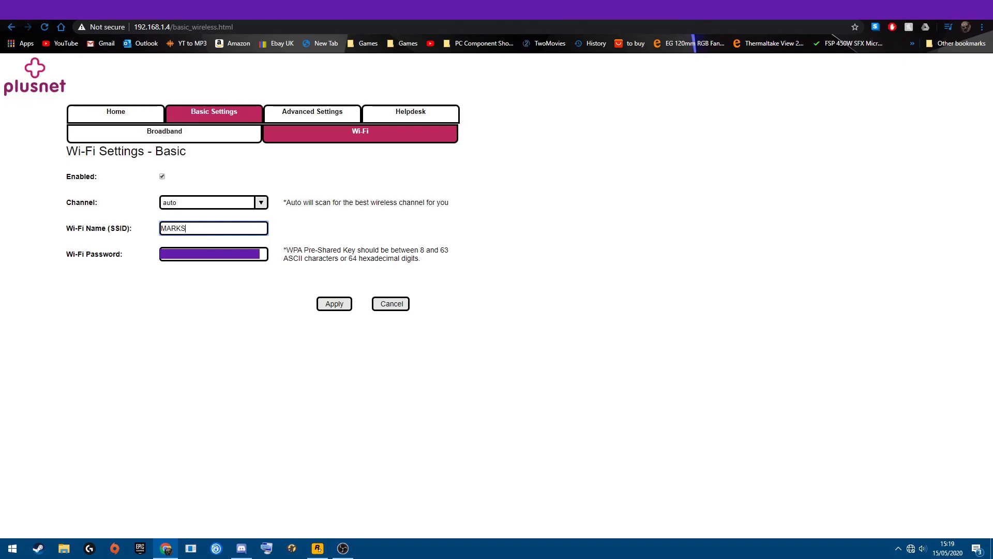
text(-GAMEROOM)
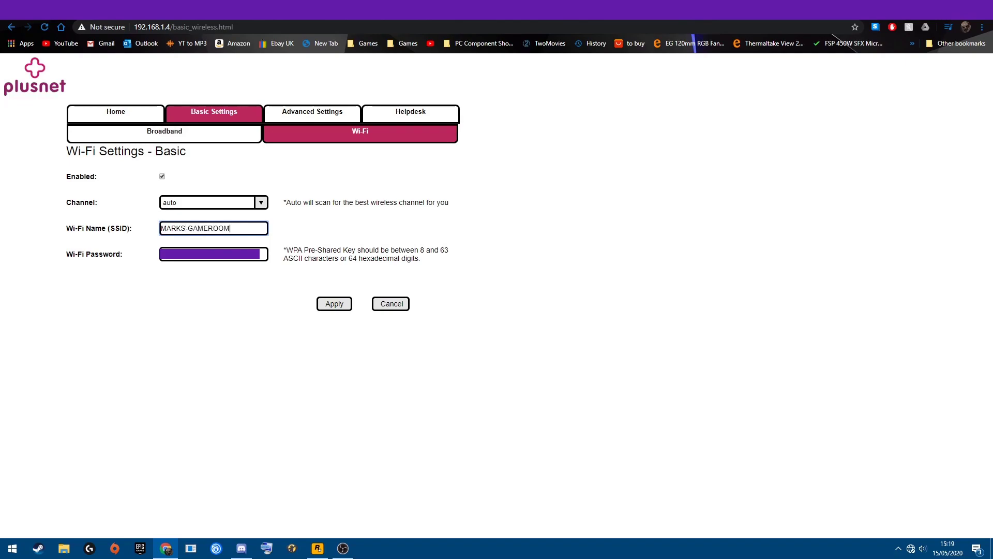
text(-WAP)
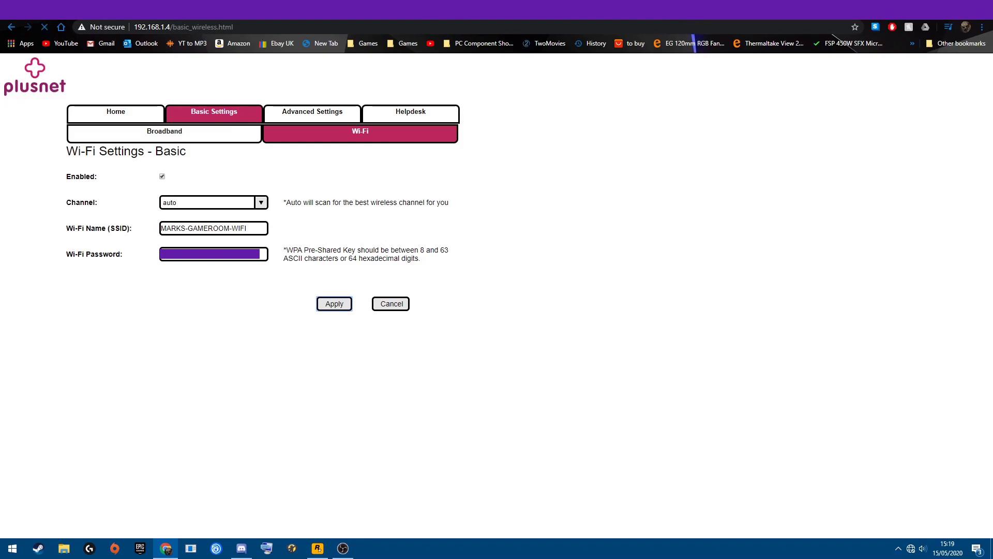
click(334, 303)
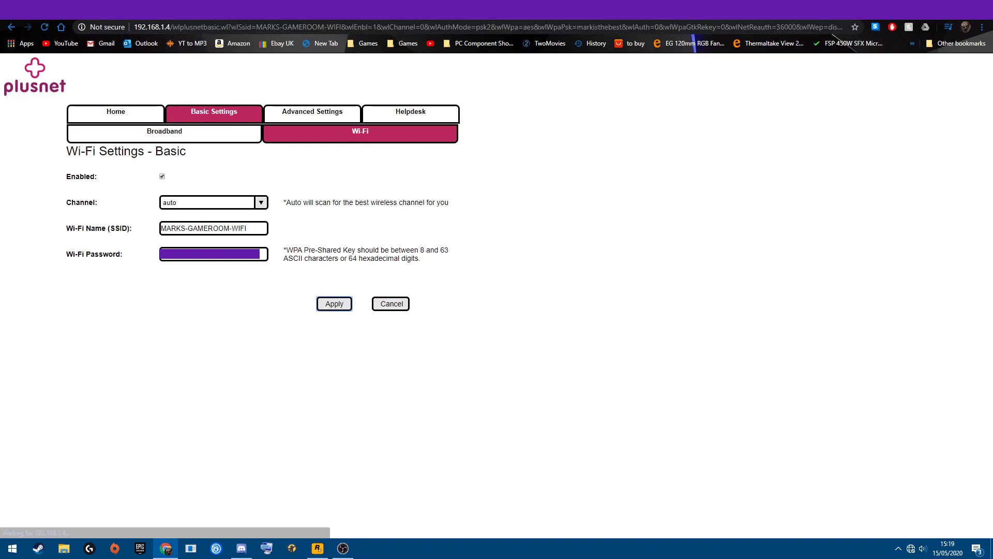
Step: Confirm the new Wi-Fi settings so the router restarts its wireless
click(333, 303)
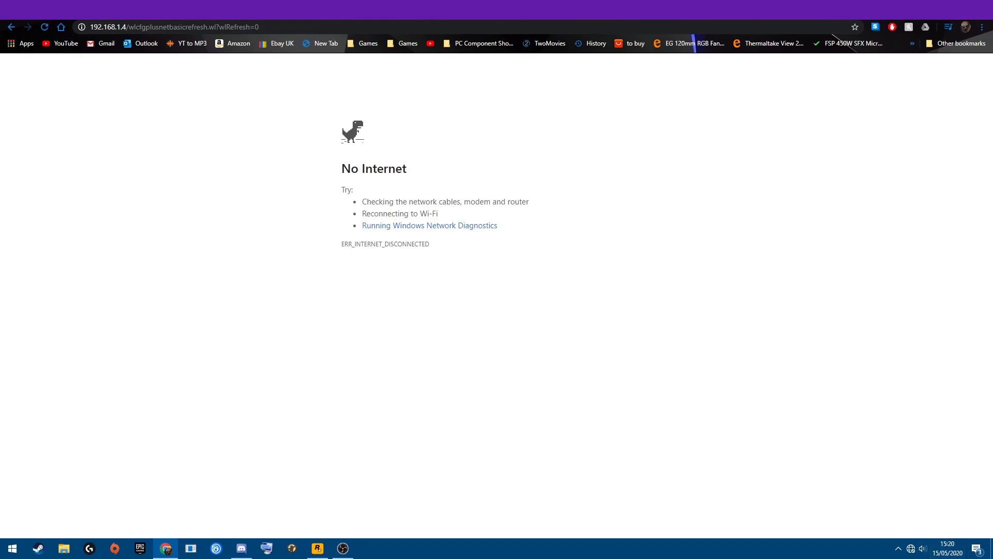
Step: Connect the PC to MARKS-GAMEROOM-WIFI with its security key, then close the flyout
click(909, 548)
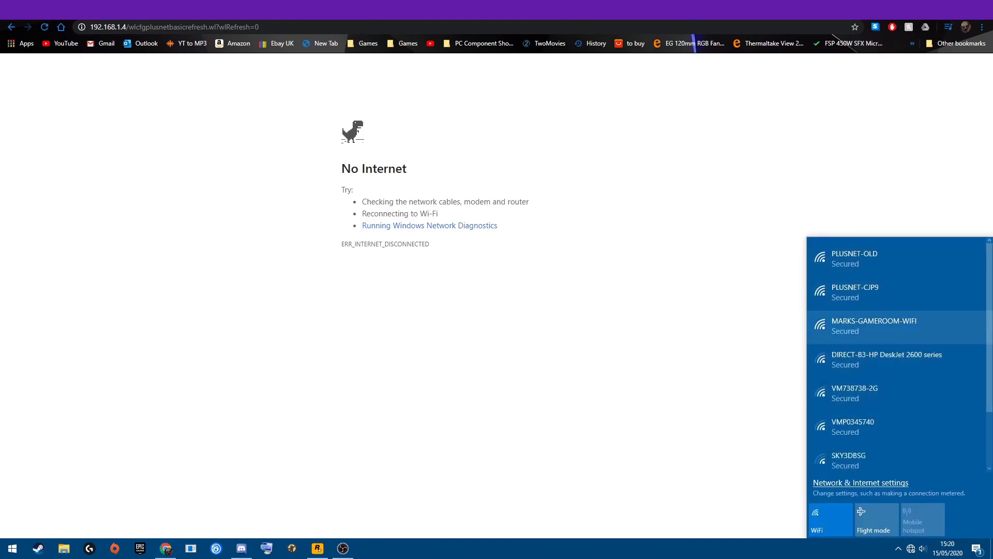
click(874, 325)
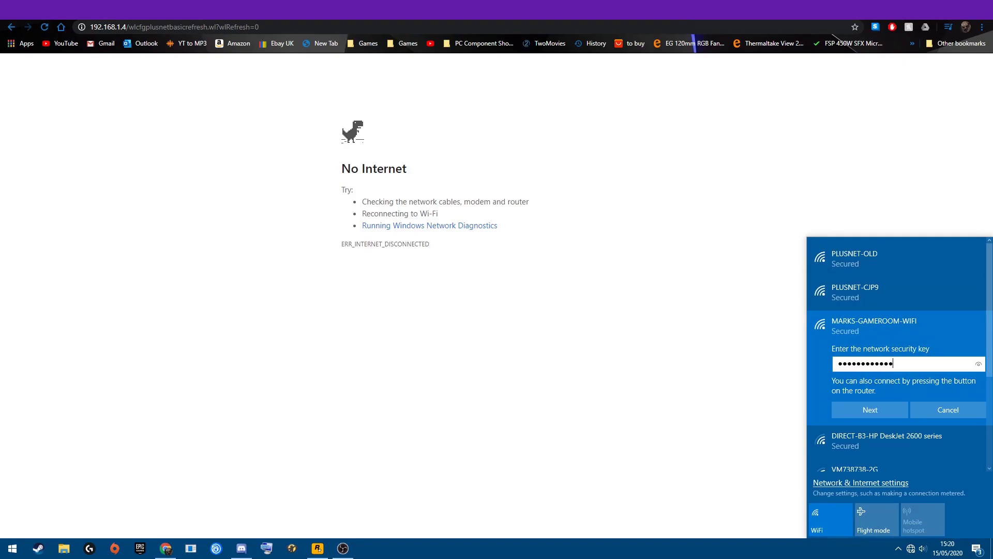
click(869, 409)
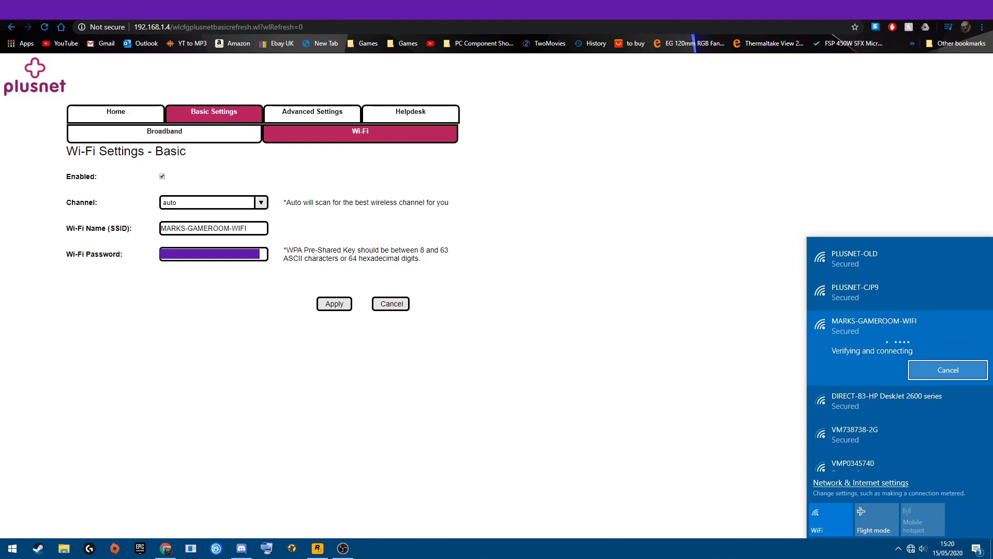
click(116, 111)
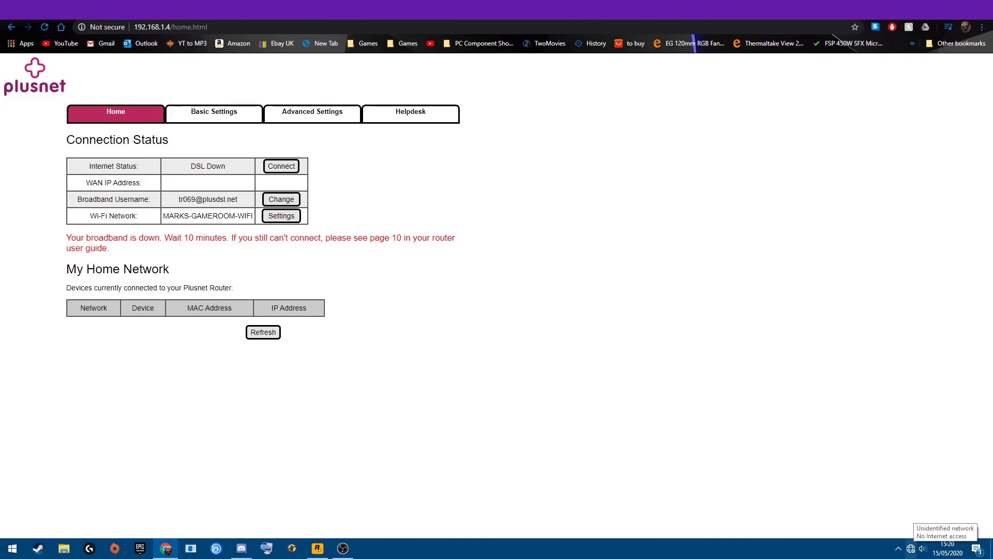
Step: Review the router home page listing MARKS-GAMEROOM-WIFI as the Wi-Fi network
click(910, 548)
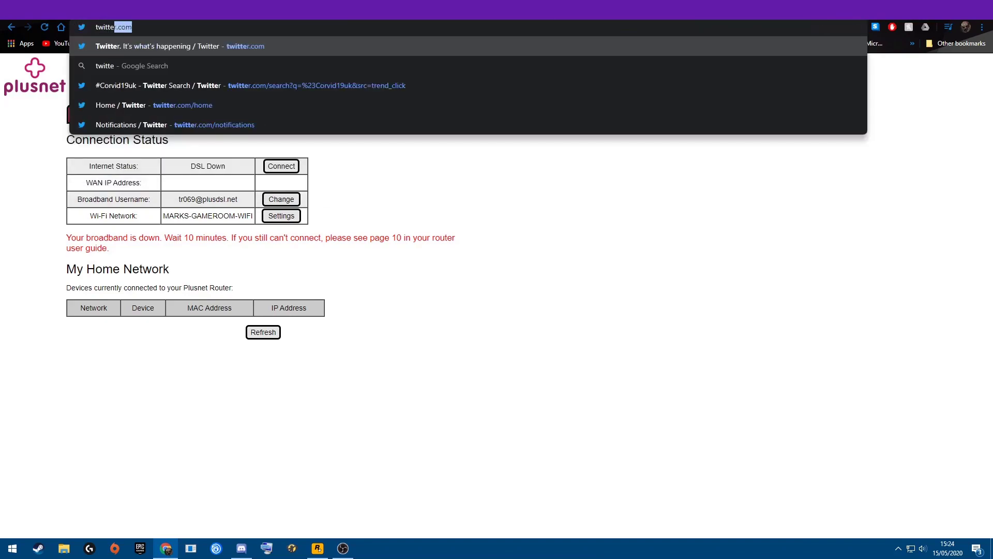
Step: Load Twitter's Explore page and verify MARKS-GAMEROOM-WIFI shows as connected
click(178, 46)
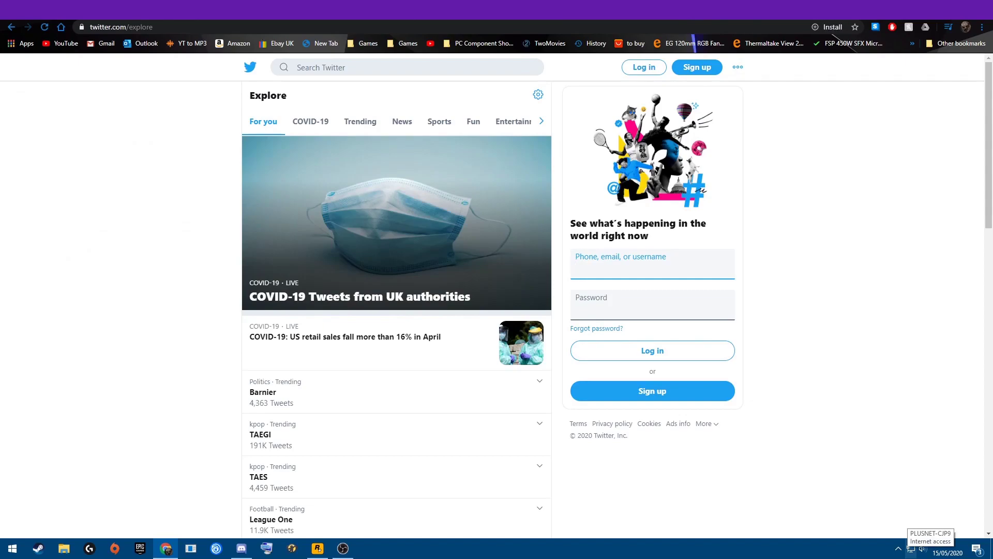
click(652, 266)
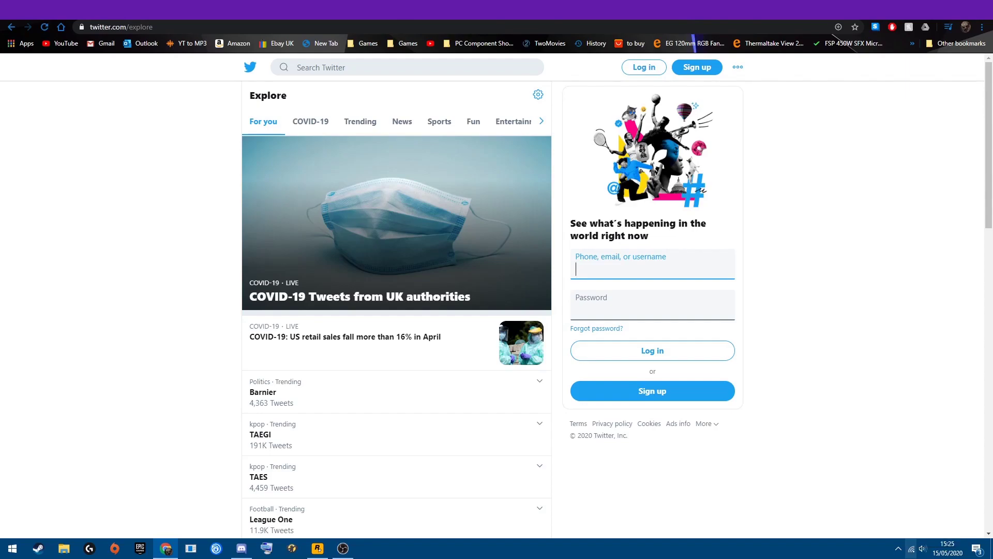
click(911, 549)
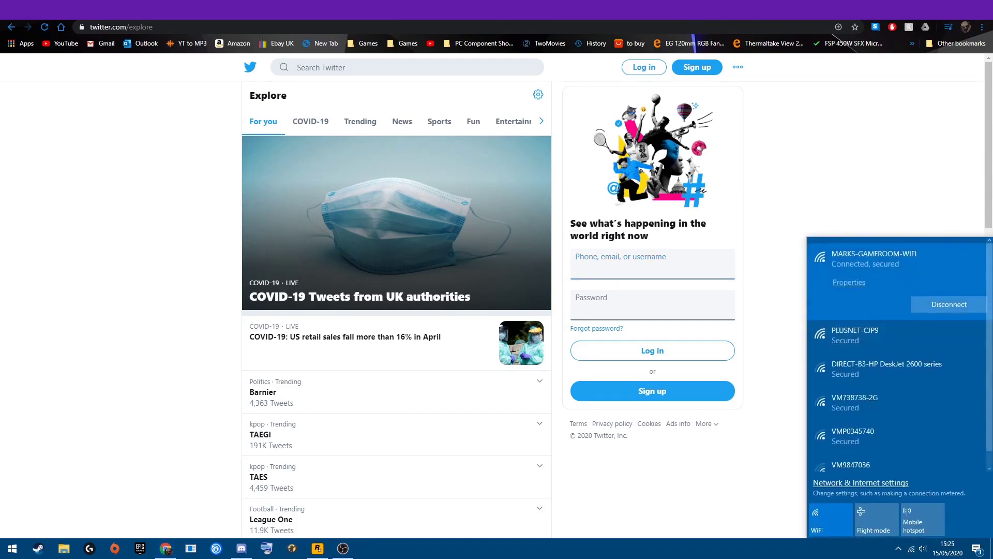